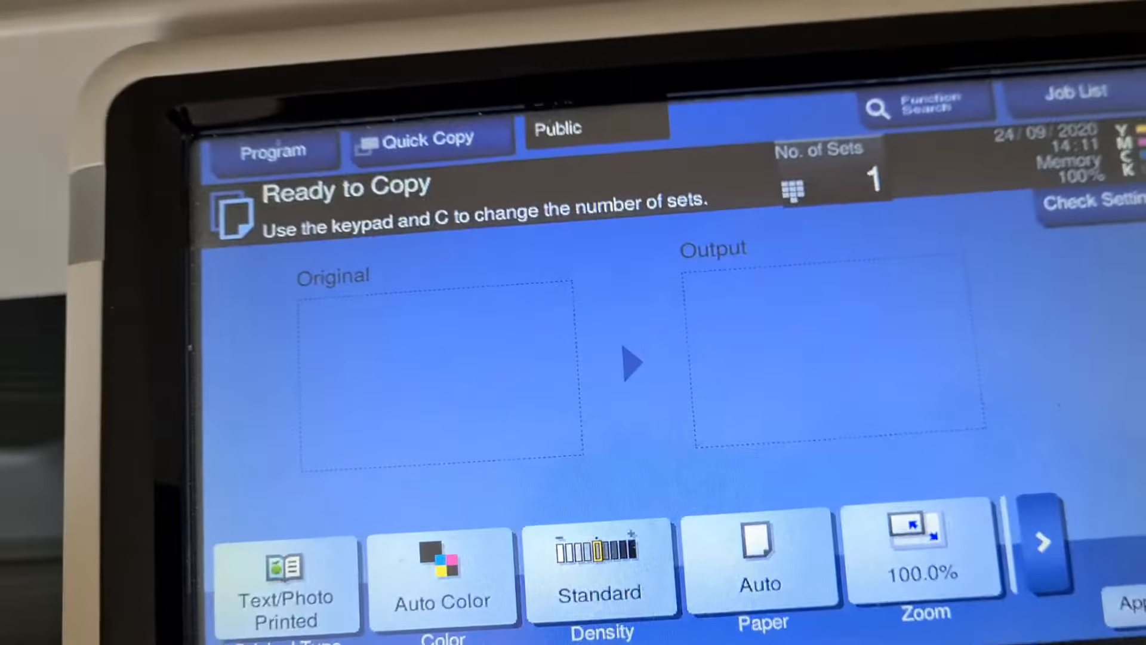
Begin configuring the copy for Full Color, A4 paper and 400% zoom with Application functions
{"action": "left_click", "coordinate": [443, 577]}
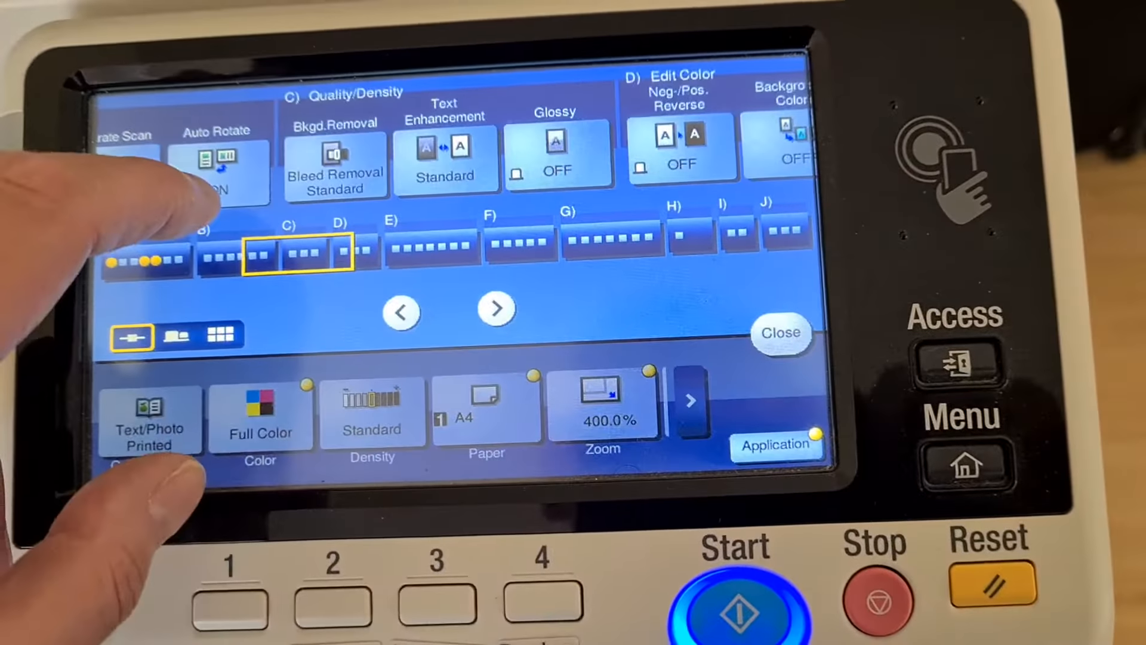
Reach Edit Color's Color Adjust and raise the Yellow colour balance to +3
{"action": "left_click", "coordinate": [497, 308]}
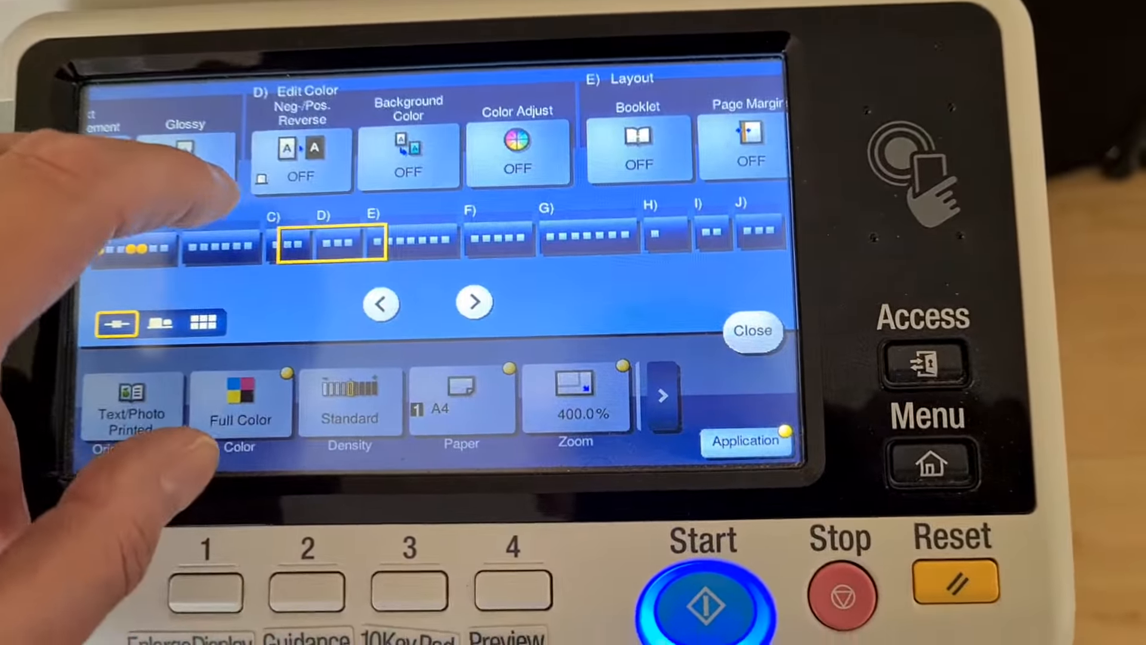
{"action": "left_click", "coordinate": [519, 146]}
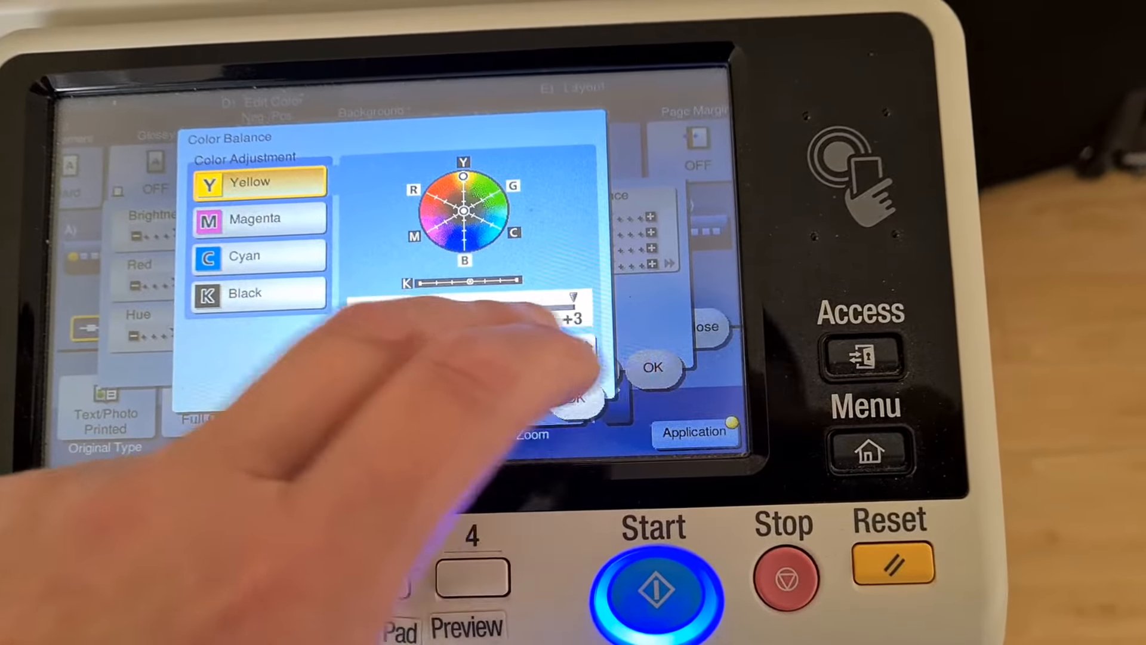
Lower Magenta balance to -3 and confirm so Color Adjust shows on for the job
{"action": "left_click", "coordinate": [263, 209]}
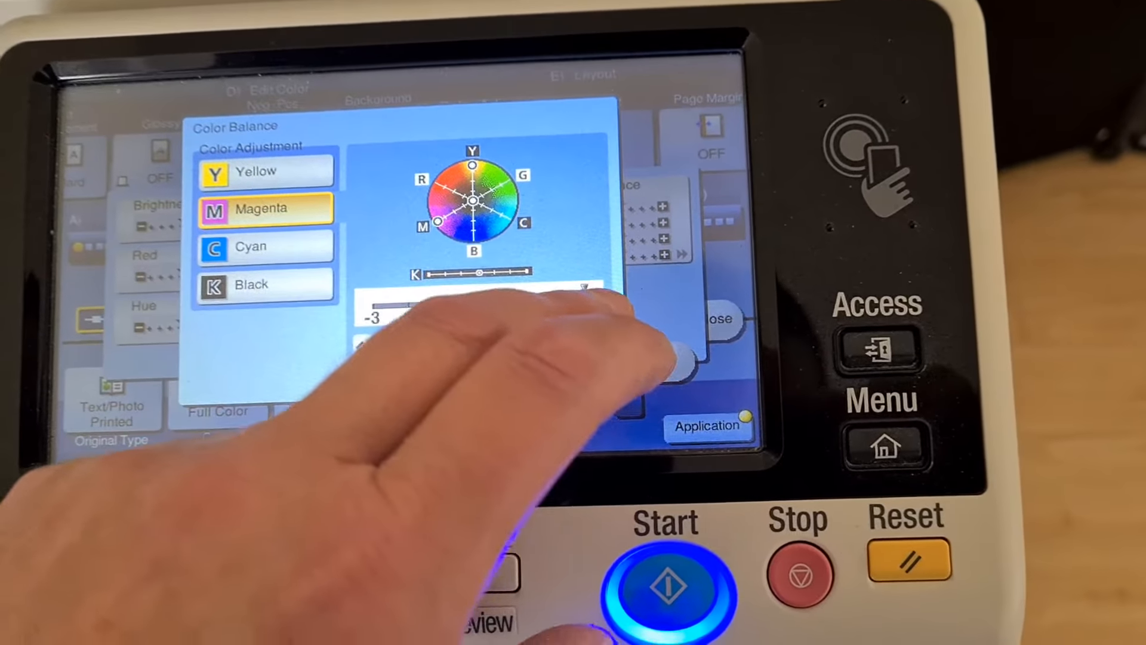
{"action": "left_click", "coordinate": [264, 247]}
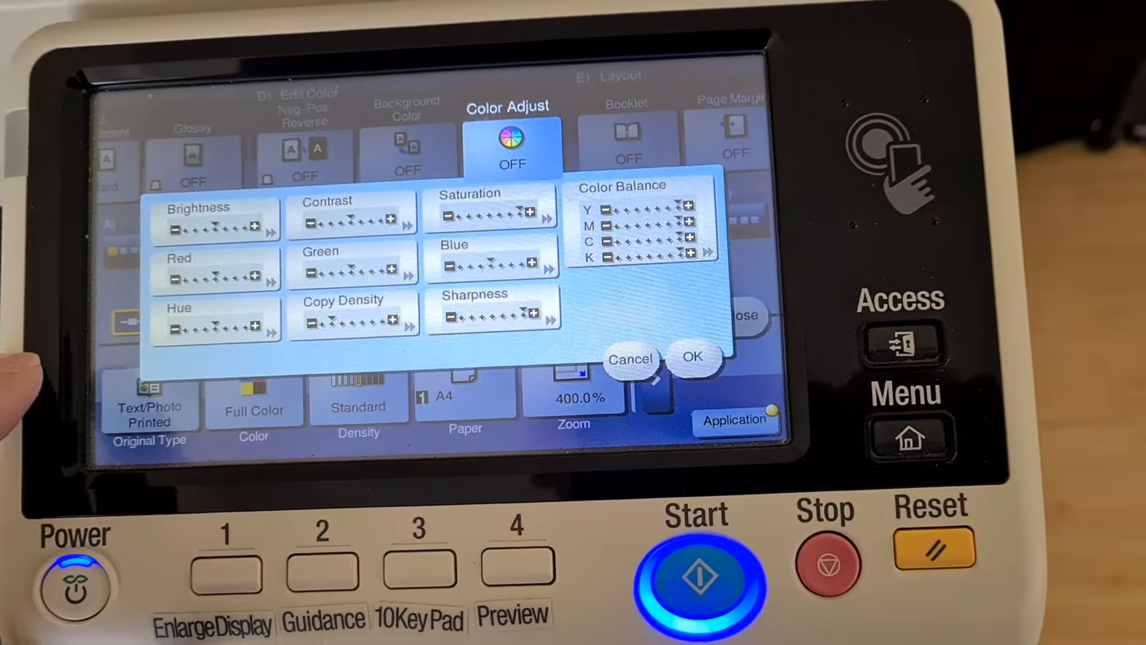
{"action": "left_click", "coordinate": [694, 358]}
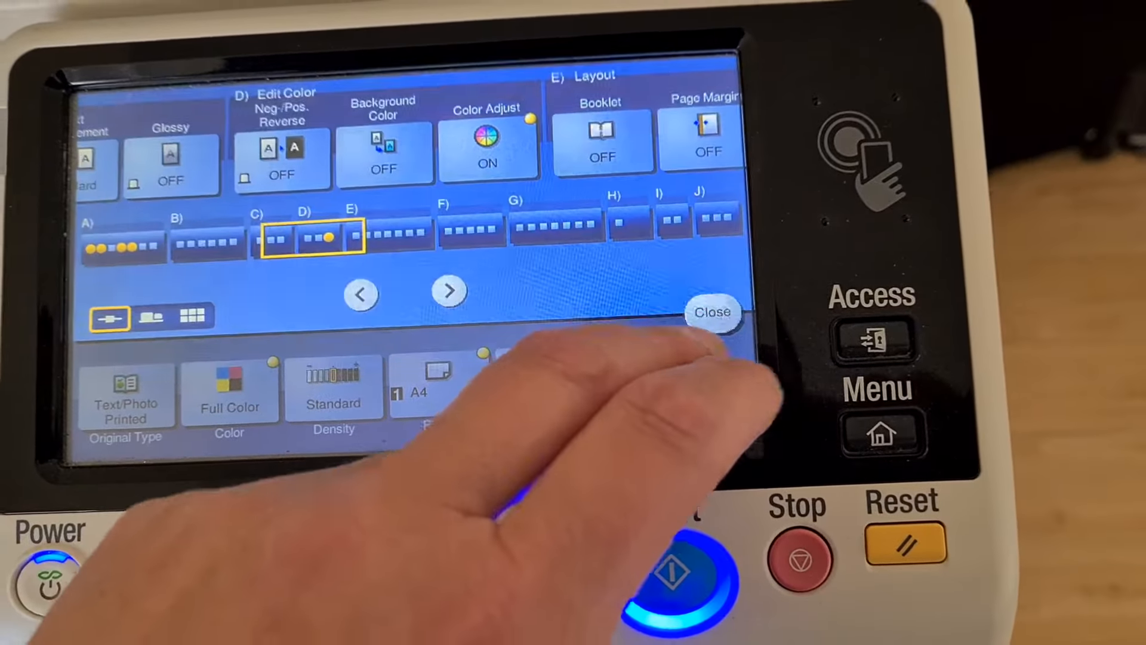
Scan the original and start printing job 3405: one full-colour A4 copy at 400%
{"action": "left_click", "coordinate": [712, 312]}
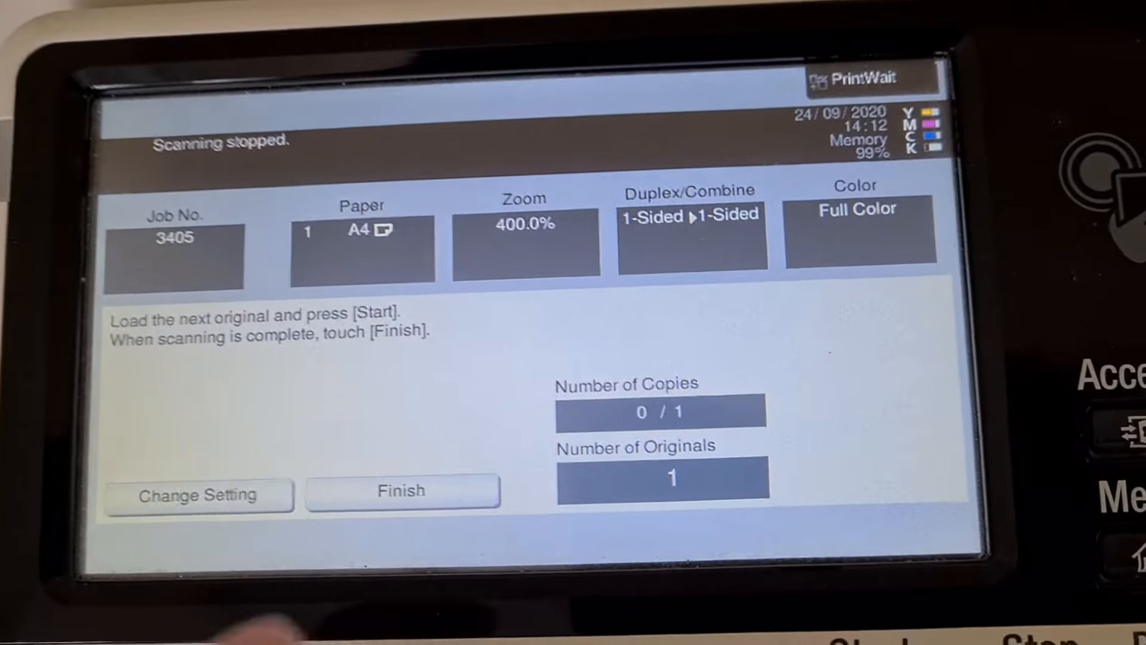
{"action": "left_click", "coordinate": [401, 489]}
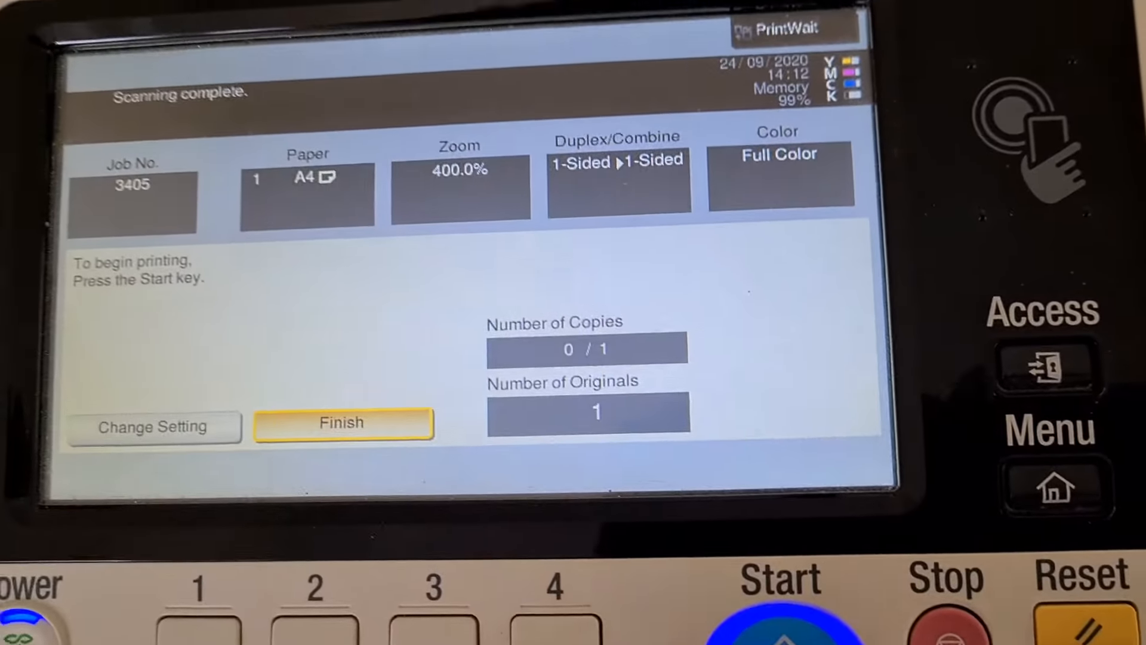
{"action": "left_click", "coordinate": [781, 585]}
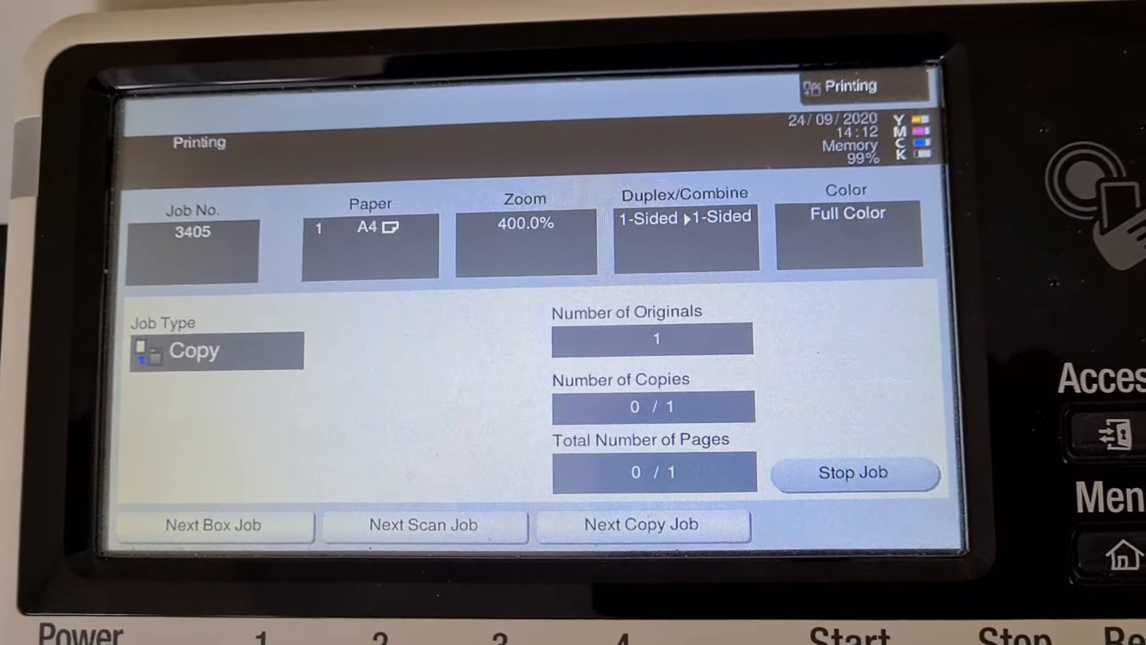